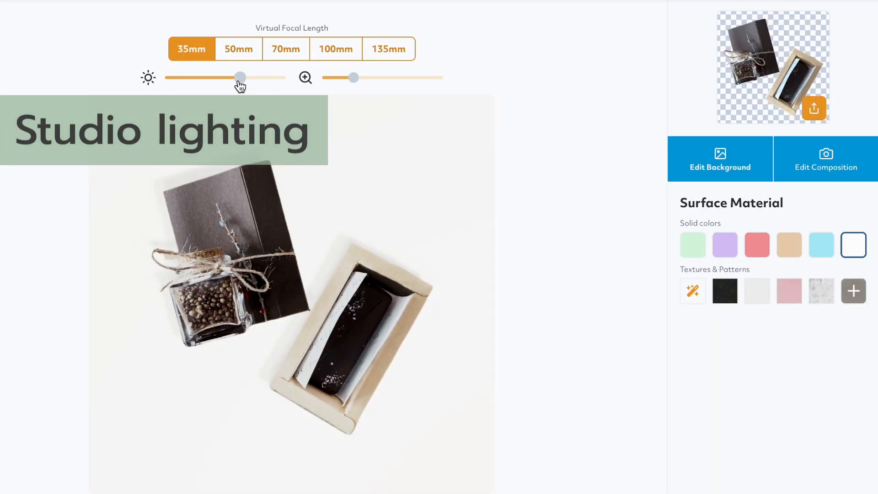
Apply the dark stone texture from Surface Material to the light-box floor
{"action": "left_click", "coordinate": [724, 291]}
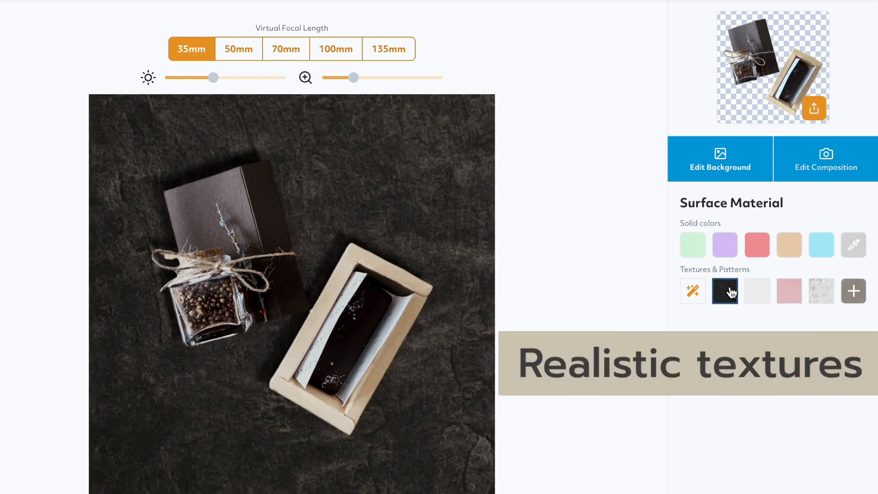
{"action": "left_click", "coordinate": [756, 245]}
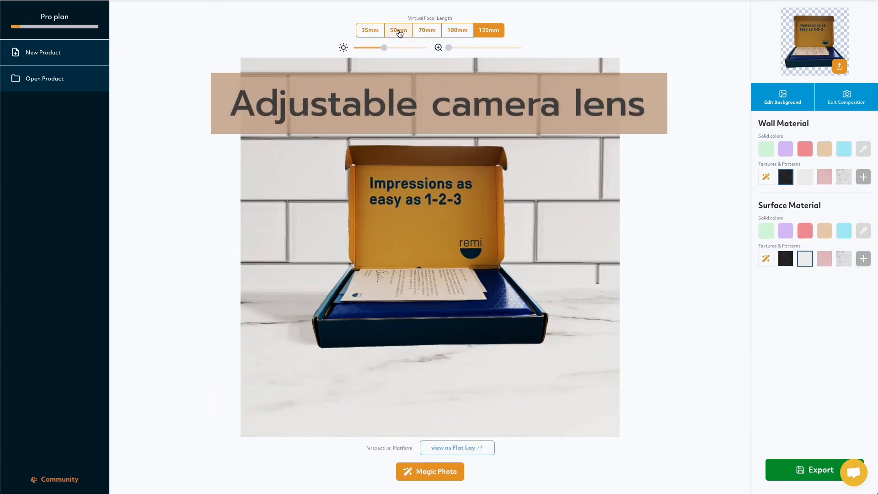
Set the virtual focal length to 50mm and give the back wall white tiles
{"action": "left_click", "coordinate": [397, 29]}
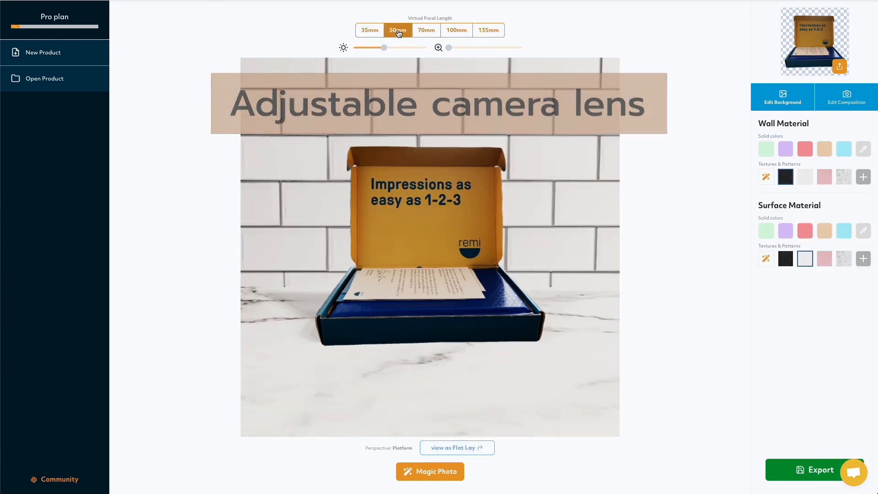
{"action": "left_click", "coordinate": [430, 471]}
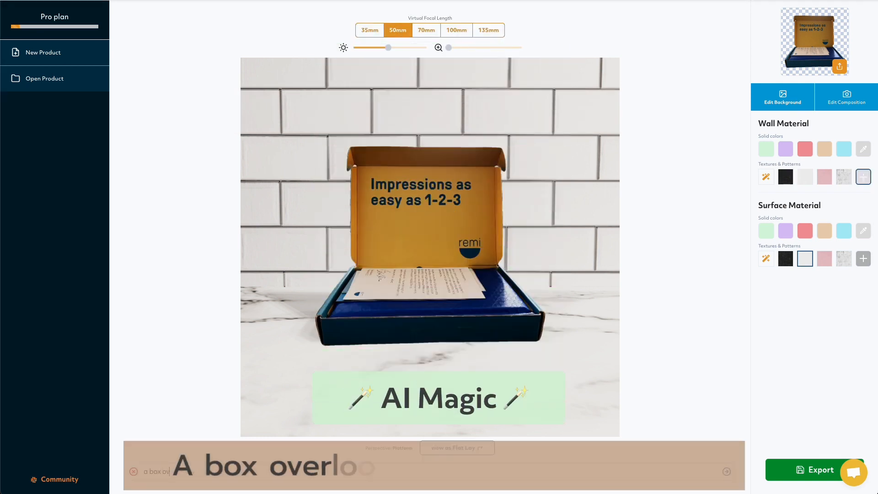